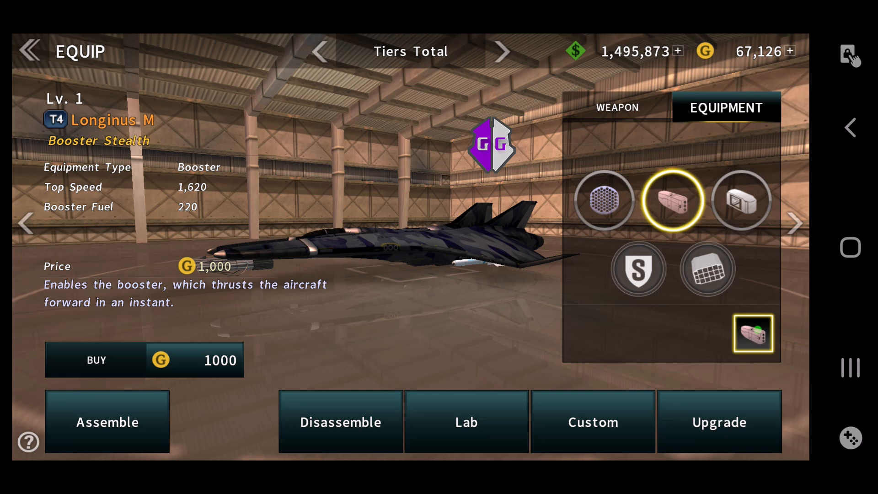
- Clear the old 80,000,000~85,000,000 search value and reach the memory range list with only C++ alloc checked
left_click(850, 55)
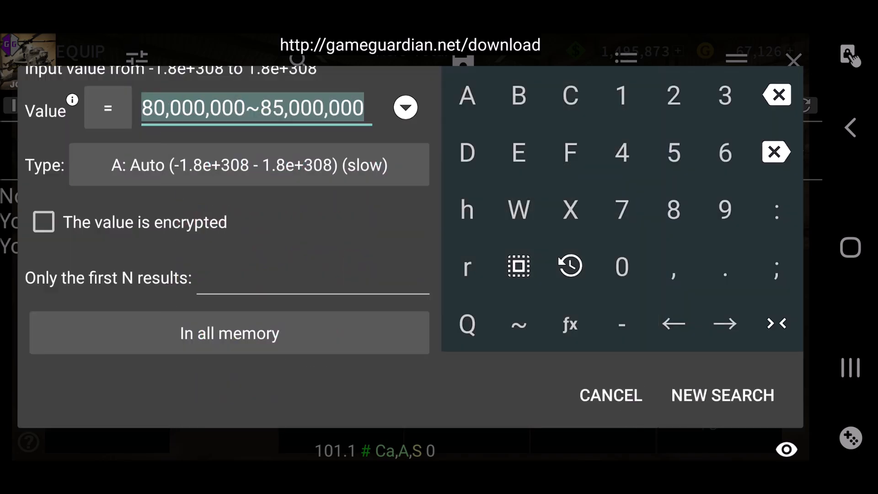
left_click(777, 95)
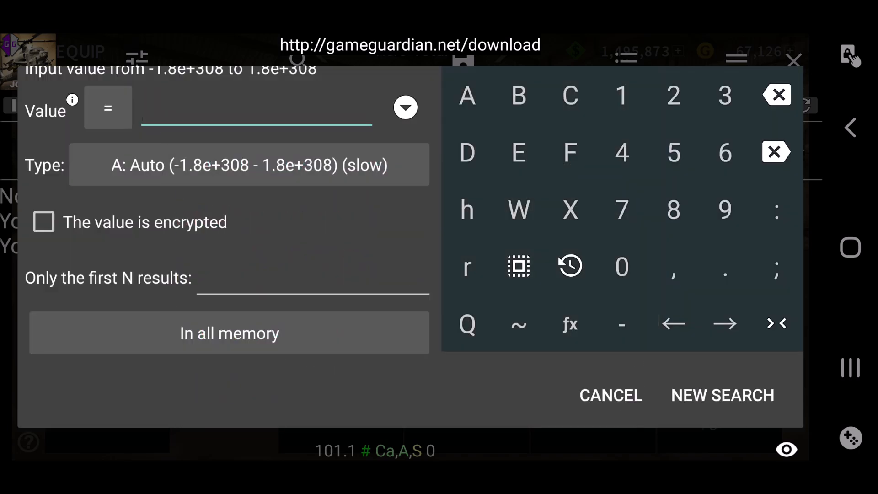
left_click(43, 221)
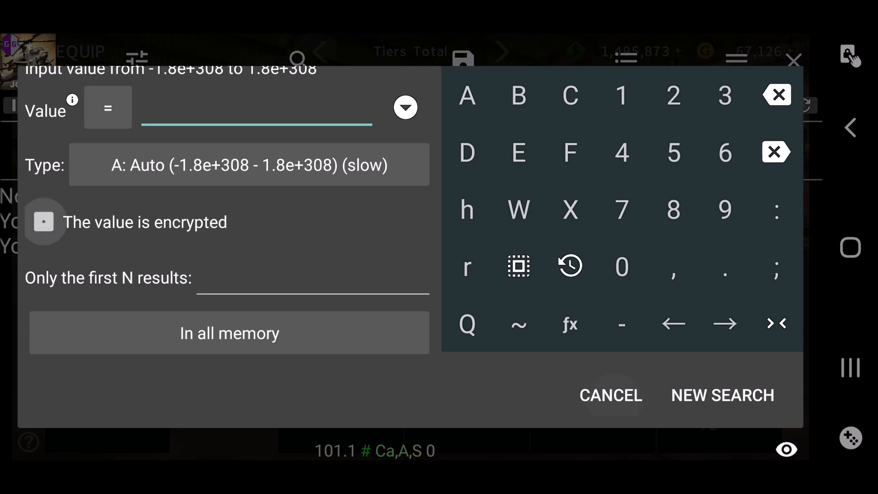
left_click(723, 395)
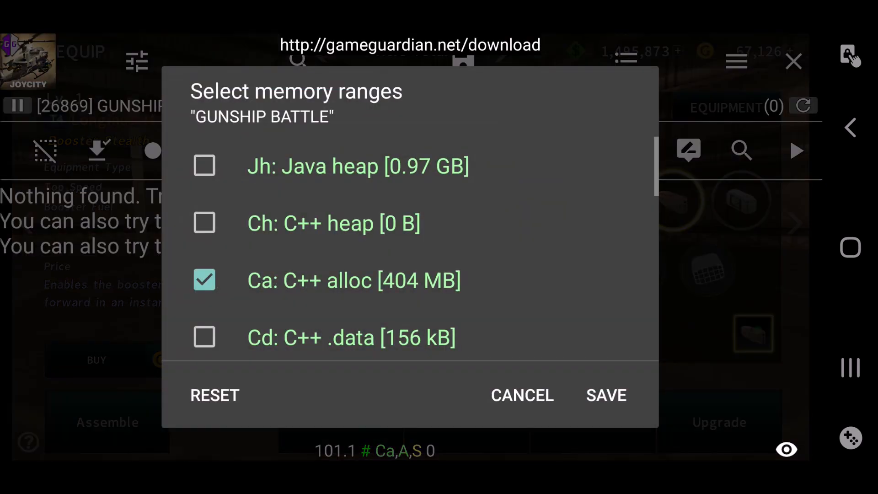
- Review the memory ranges twice, keeping C++ alloc and Stack checked, and return to a Qword search form
scroll("down", 3)
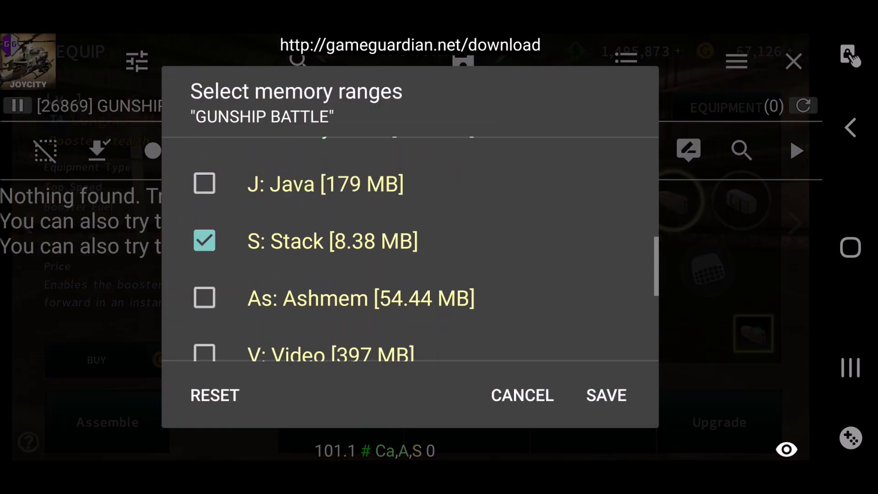
scroll("up", 3)
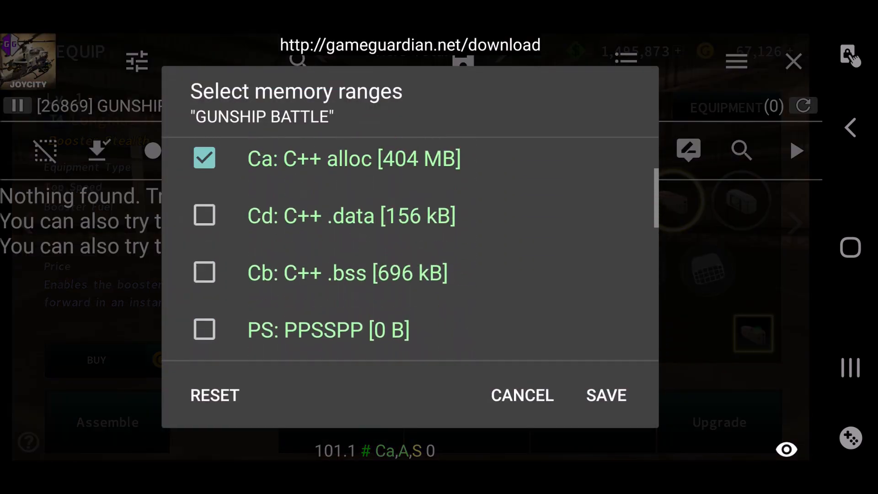
left_click(605, 395)
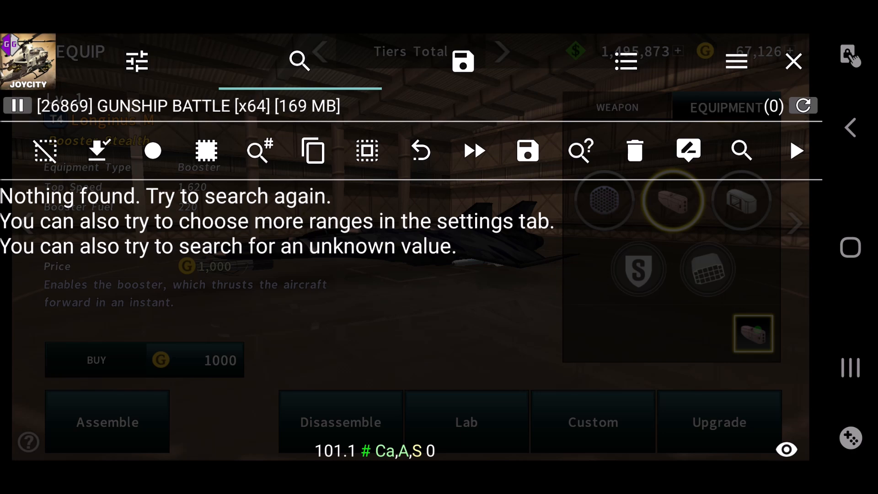
left_click(138, 60)
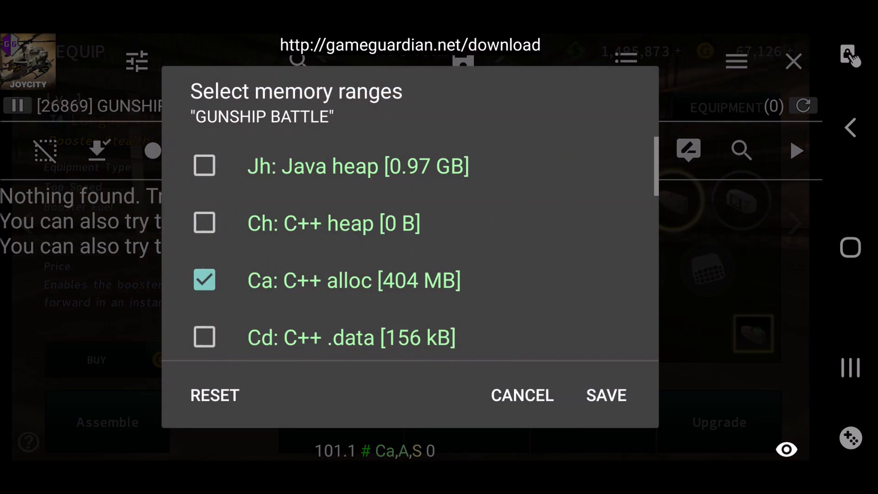
scroll("down", 3)
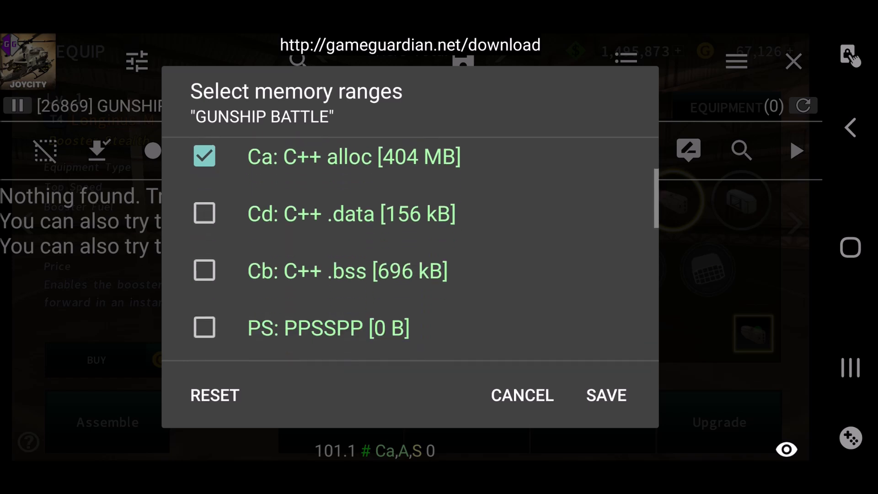
scroll("down", 3)
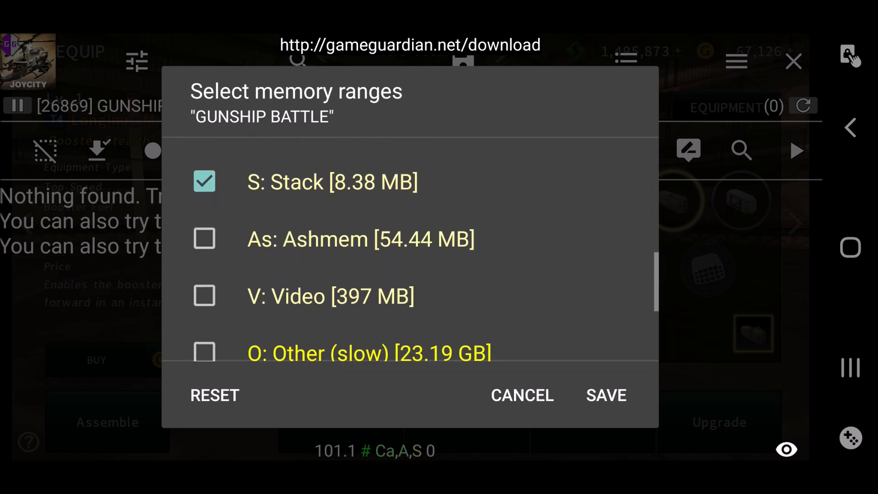
scroll("up", 3)
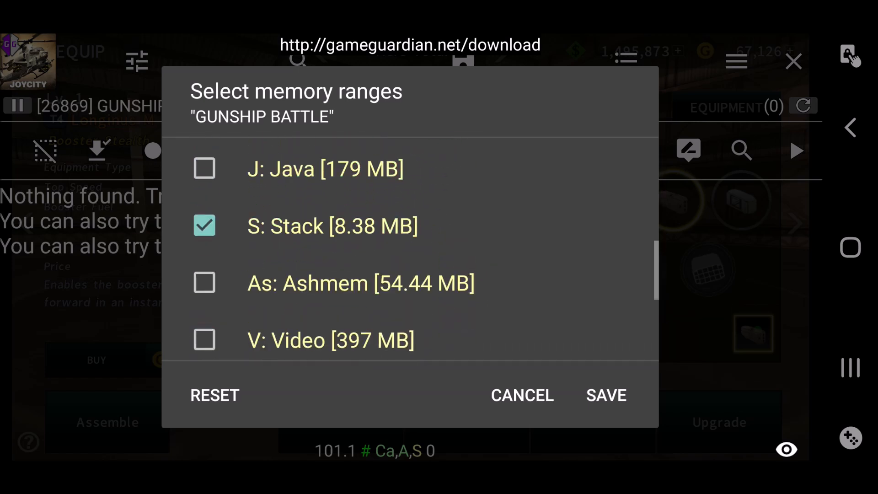
left_click(604, 396)
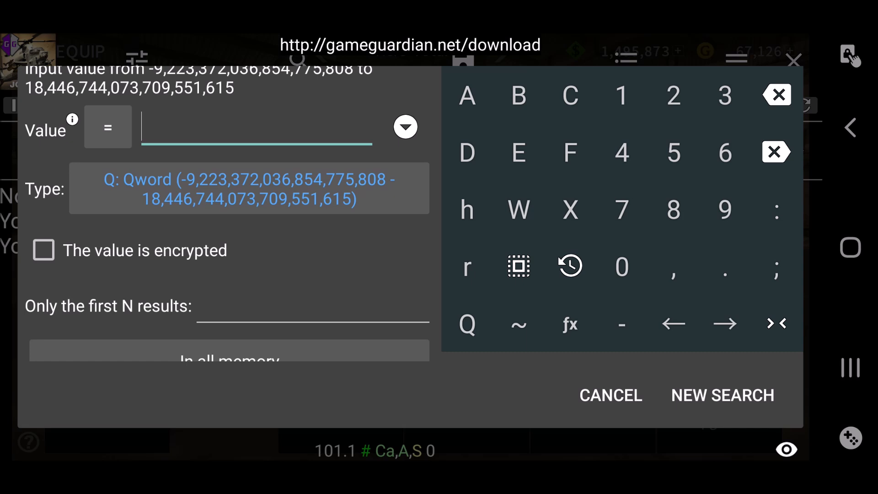
- Enter the range 1,000,000~10,000,000 as the Qword search value on the keypad
left_click(621, 94)
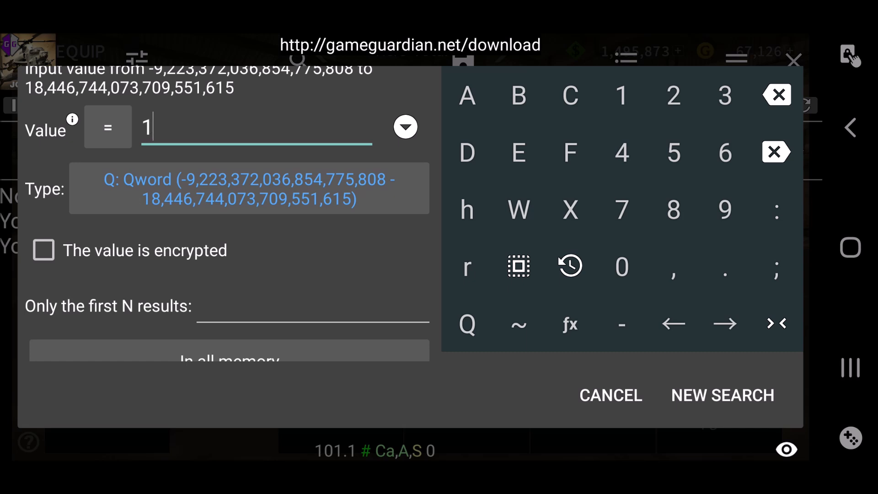
left_click(621, 266)
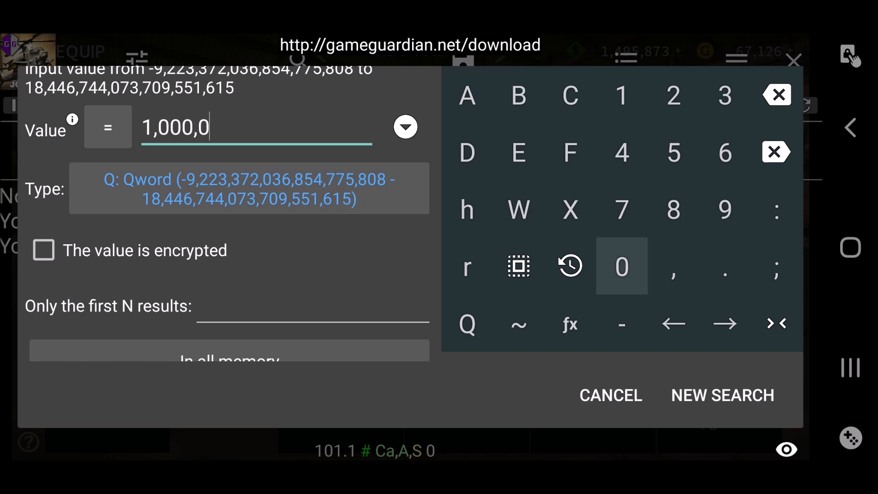
left_click(621, 267)
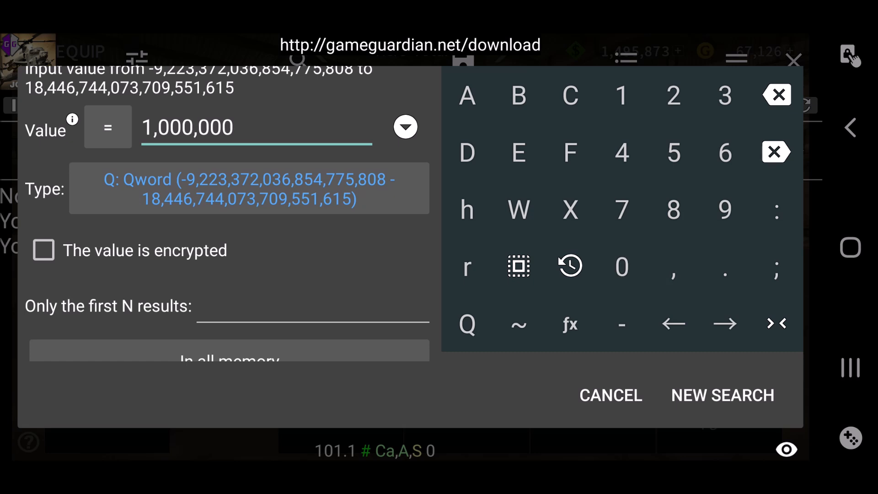
left_click(518, 324)
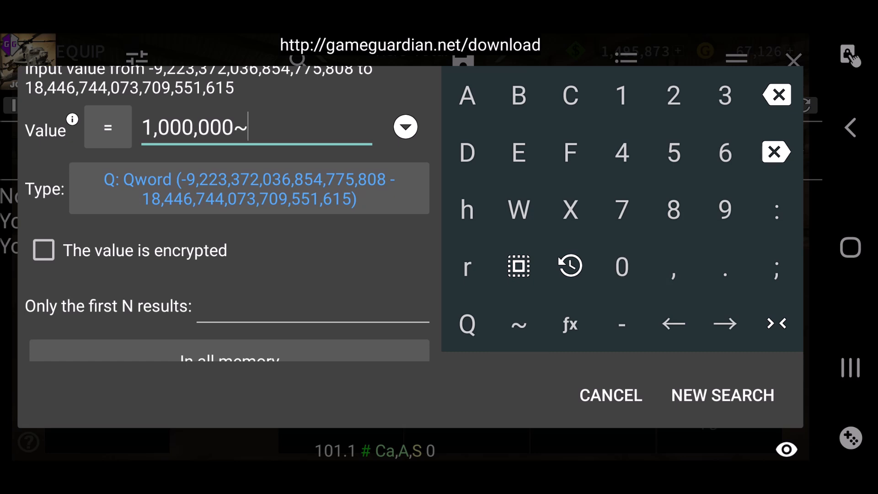
left_click(621, 95)
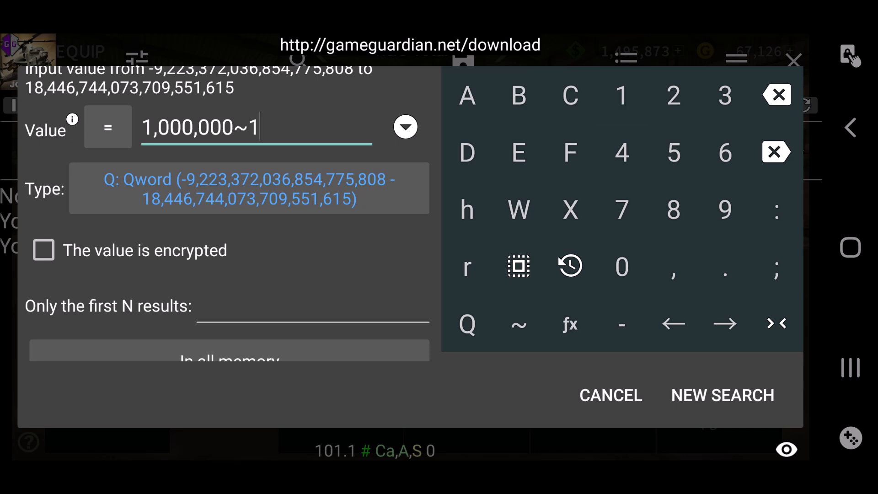
left_click(621, 266)
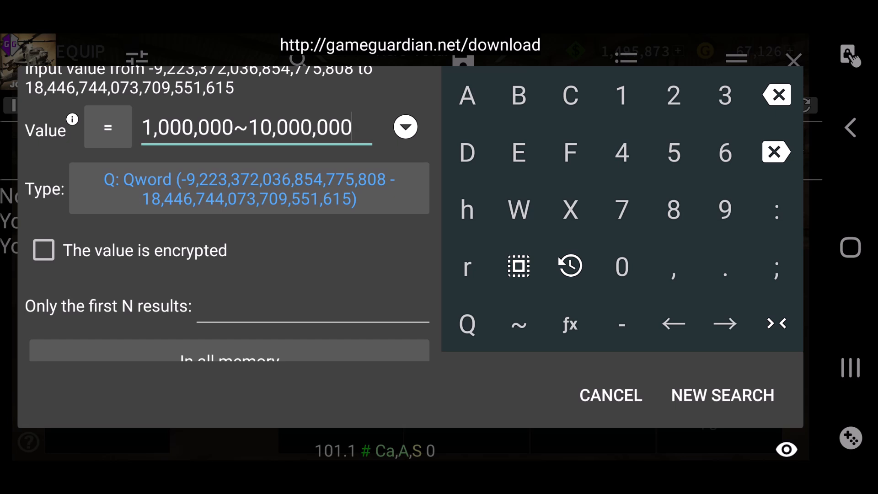
scroll("up", 3)
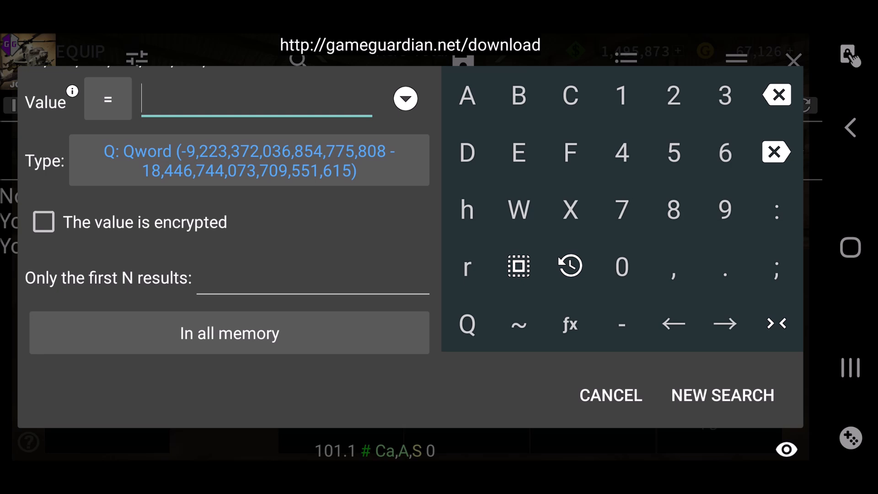
- Dismiss the empty-value input error and enter 80,000,000~85,000,000 as the Qword search value
left_click(722, 395)
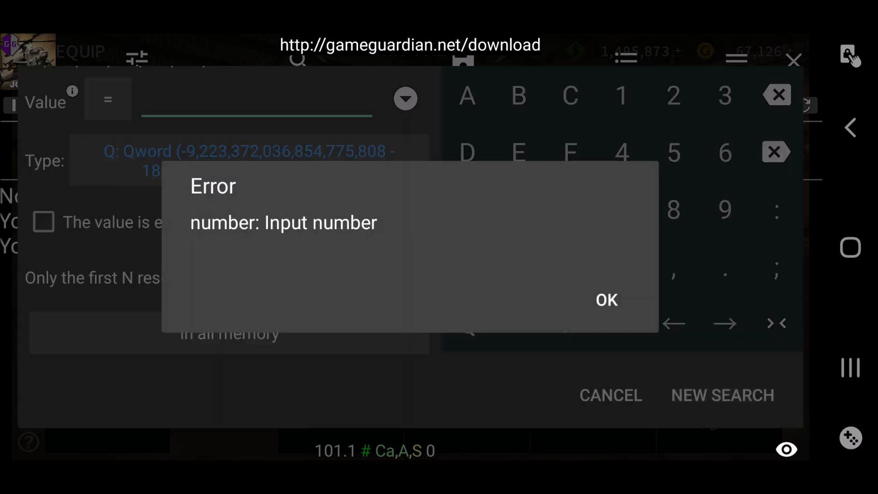
left_click(606, 300)
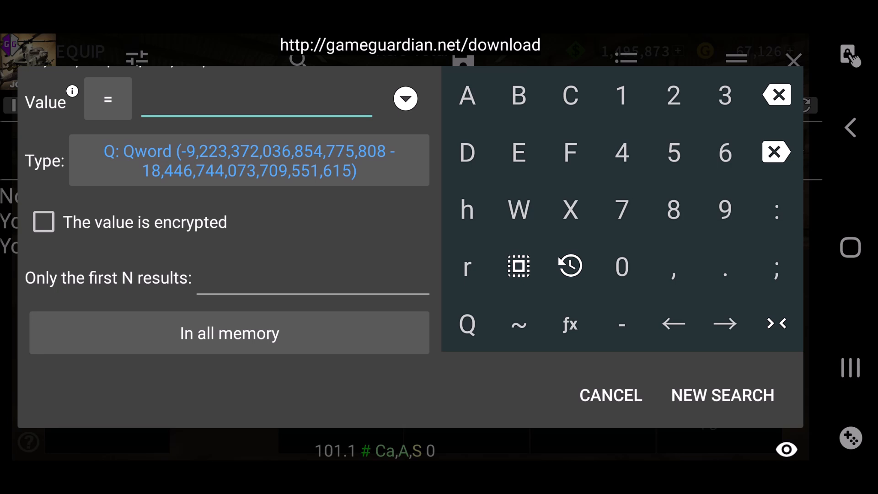
left_click(674, 211)
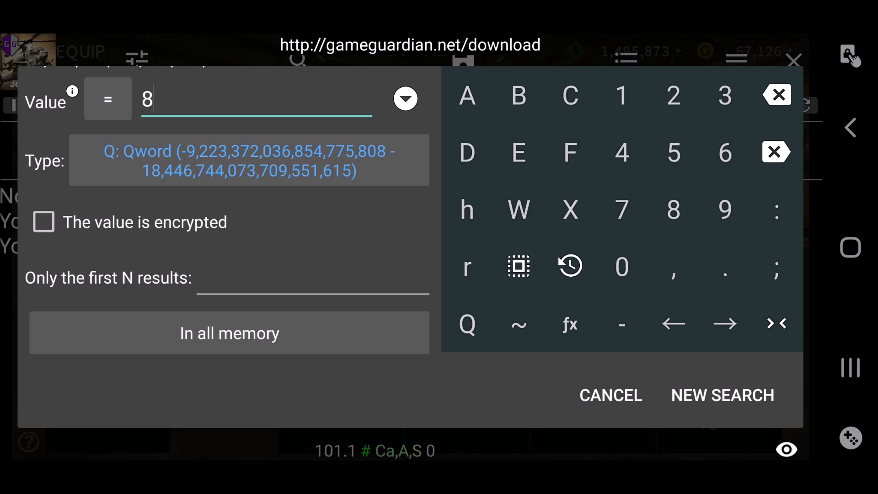
left_click(622, 266)
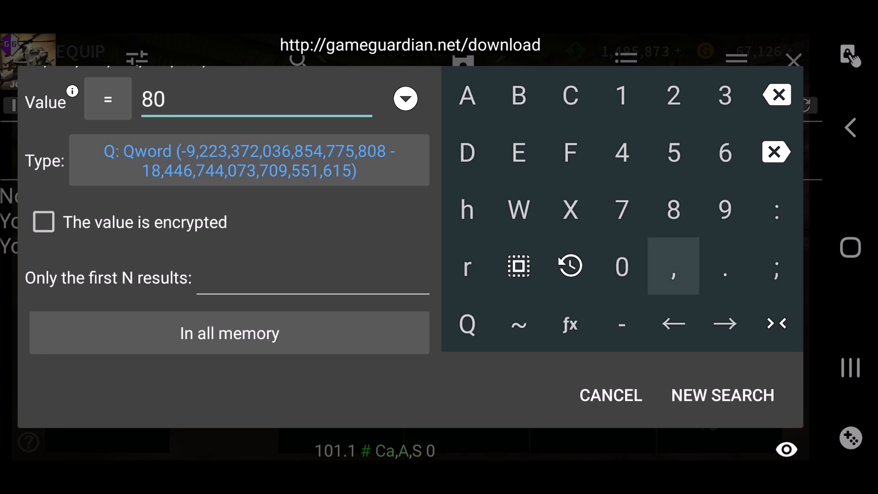
left_click(621, 266)
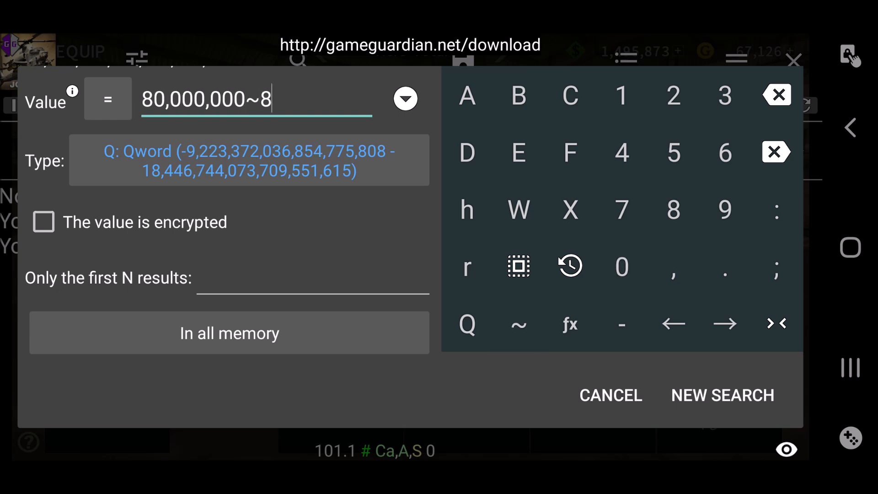
type("5,000,")
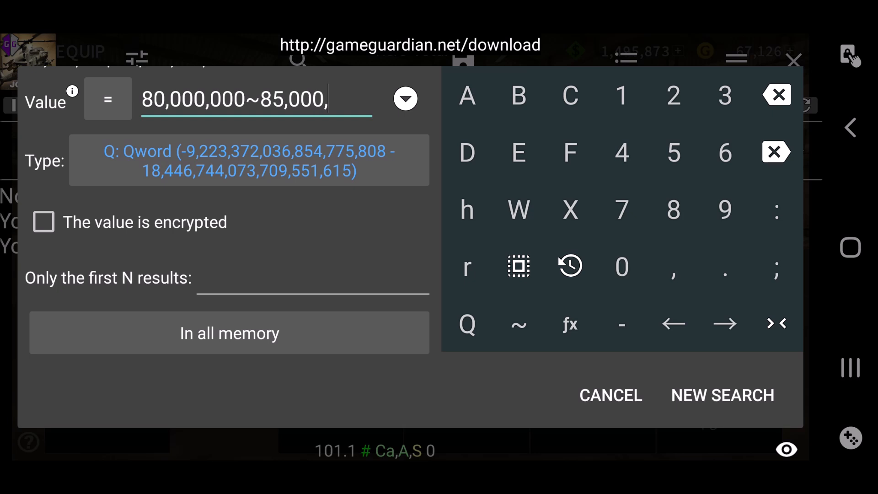
left_click(621, 266)
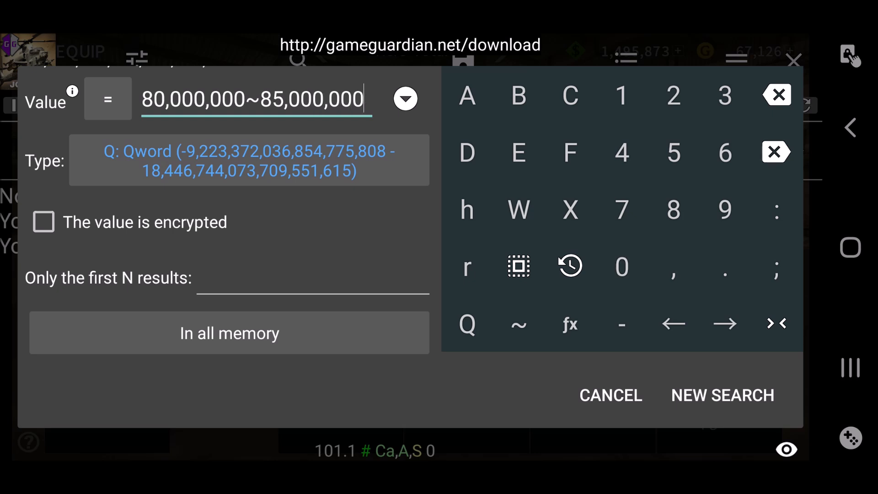
- Run the range search, then show only 1,700 of the 3,431 results found
left_click(722, 395)
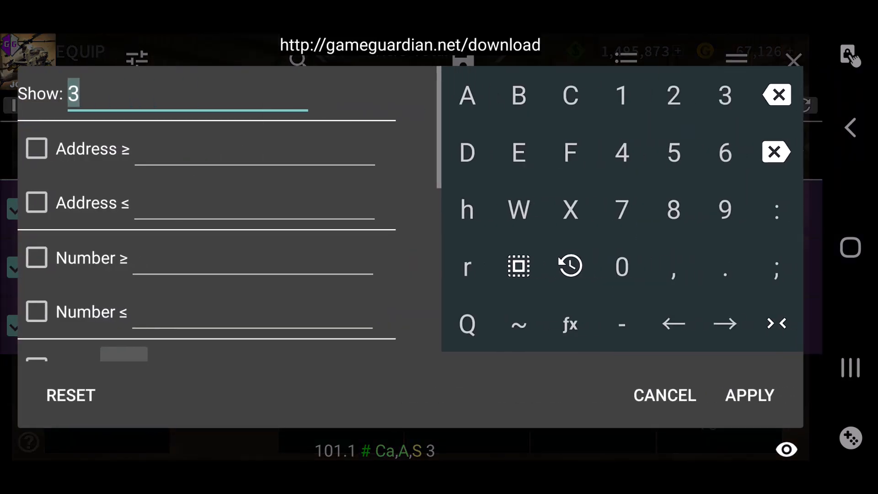
left_click(621, 94)
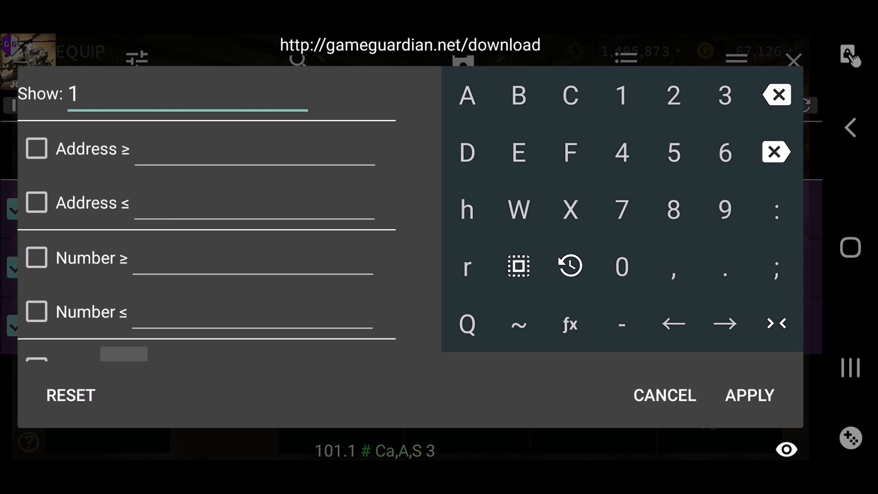
type("700")
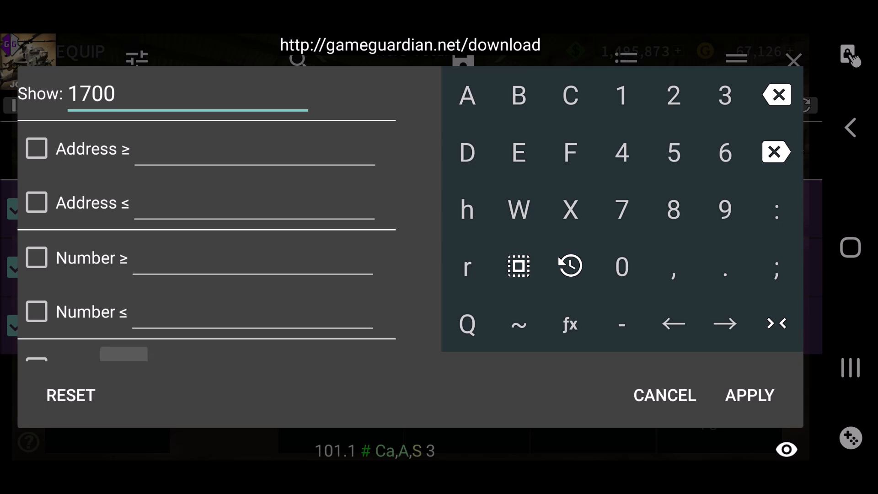
left_click(749, 395)
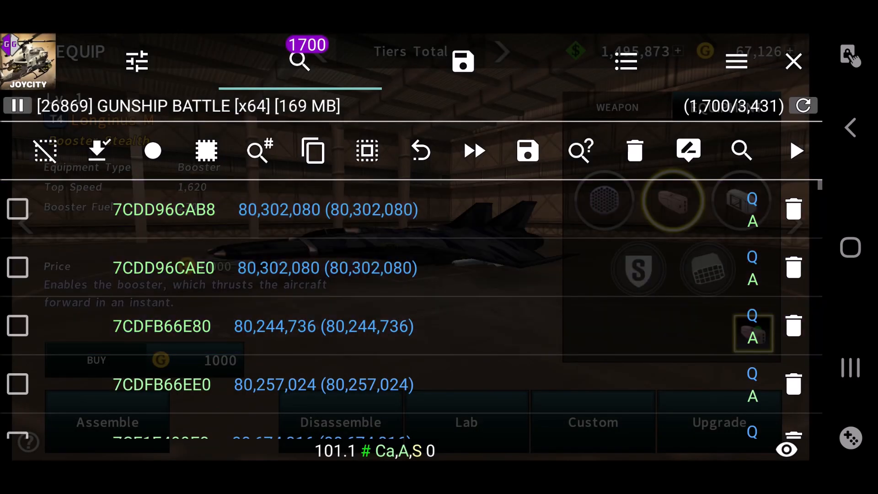
- Scroll the 1,700 results before selecting them all for a batch Qword edit
scroll("down", 3)
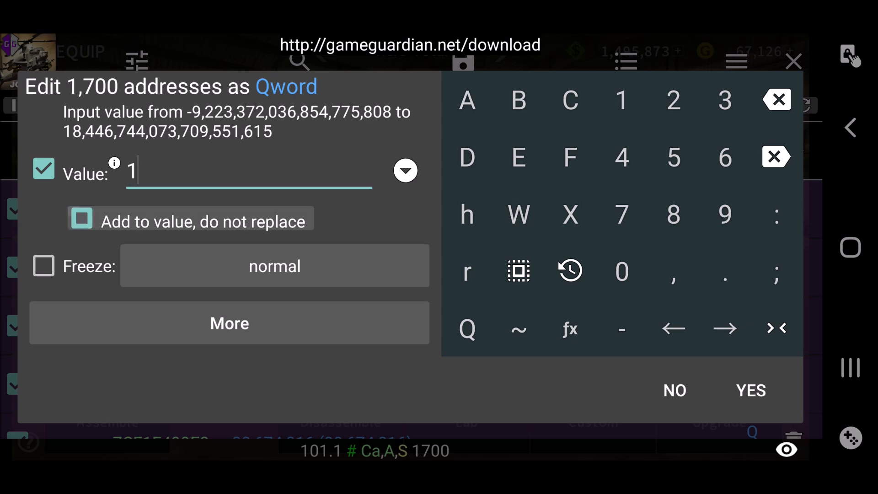
- Apply 'Add to value, do not replace' with 1 to all 1,700 listed values
left_click(81, 219)
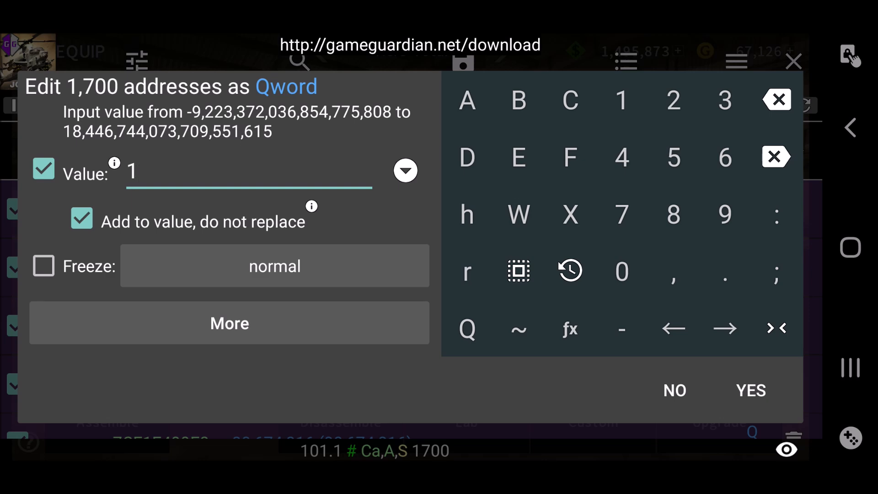
left_click(750, 391)
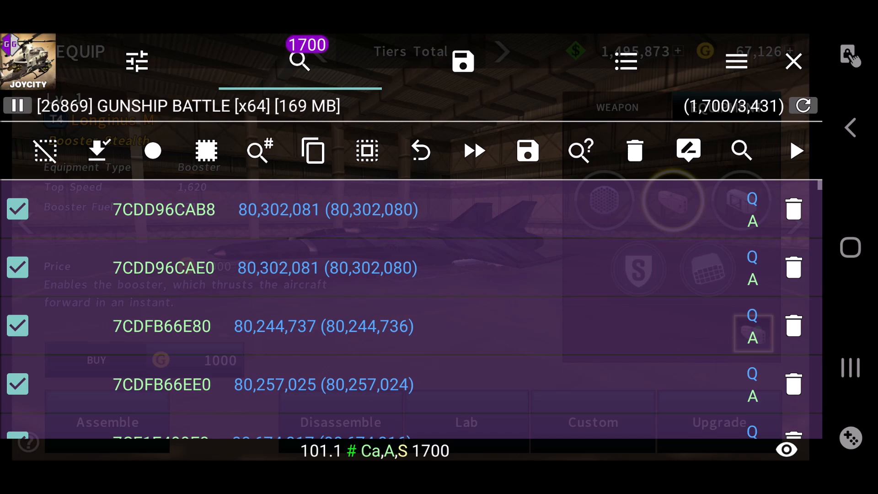
left_click(794, 61)
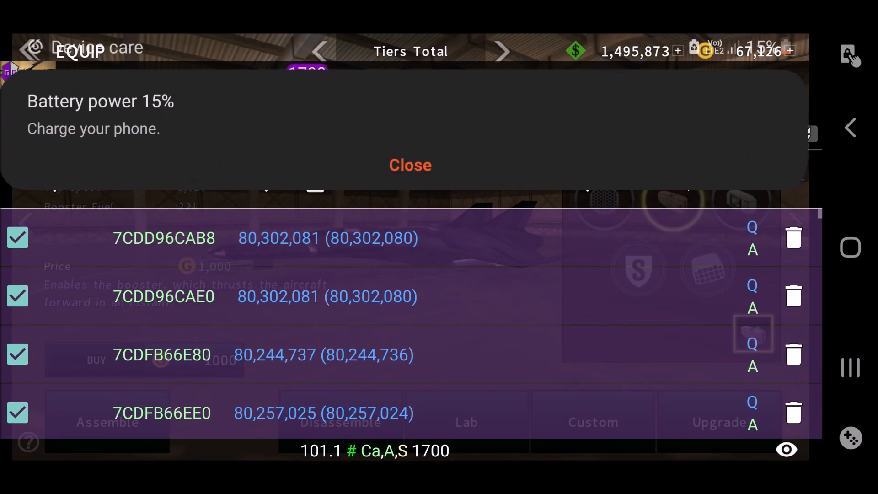
left_click(410, 164)
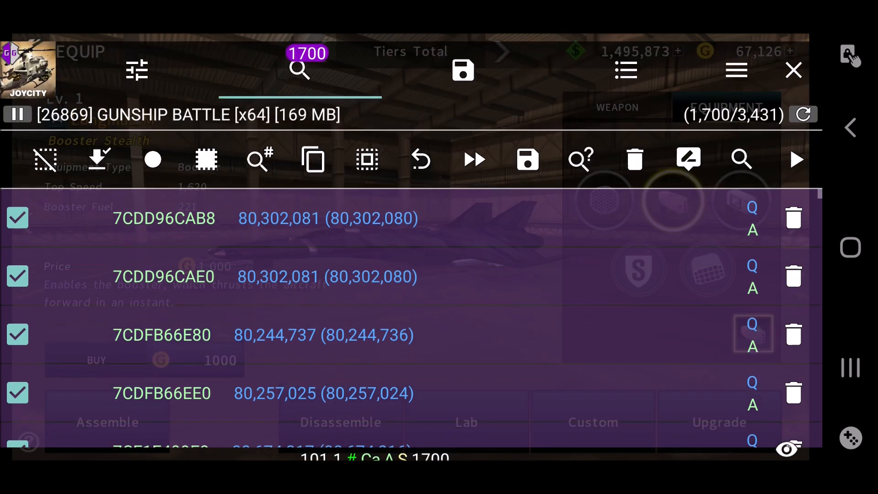
left_click(635, 159)
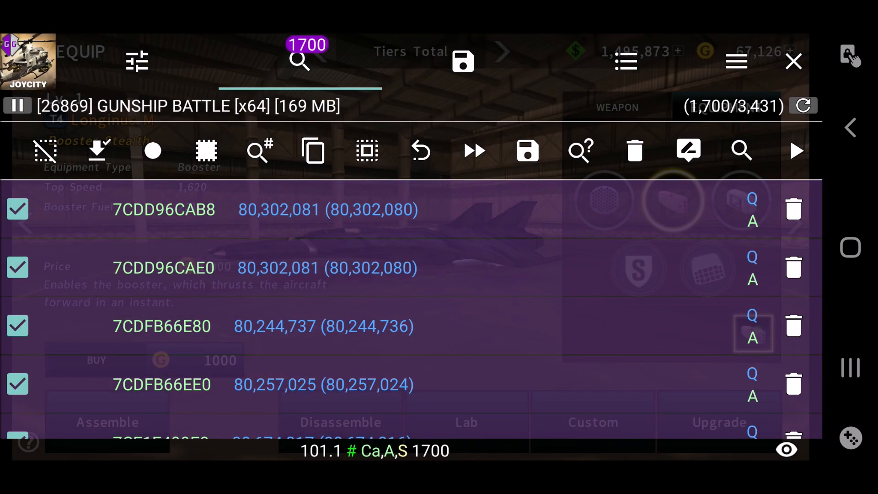
- Revert the 1,700 edits, show only 850 results and add 1 to those
left_click(420, 151)
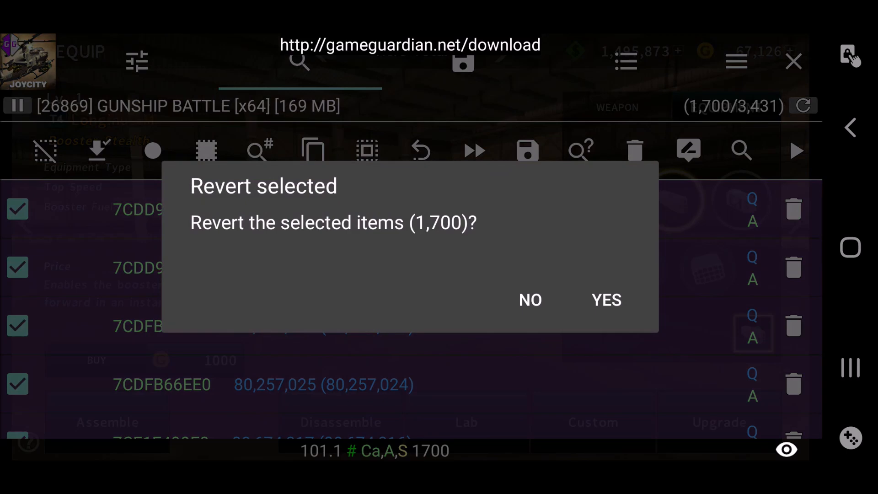
left_click(606, 300)
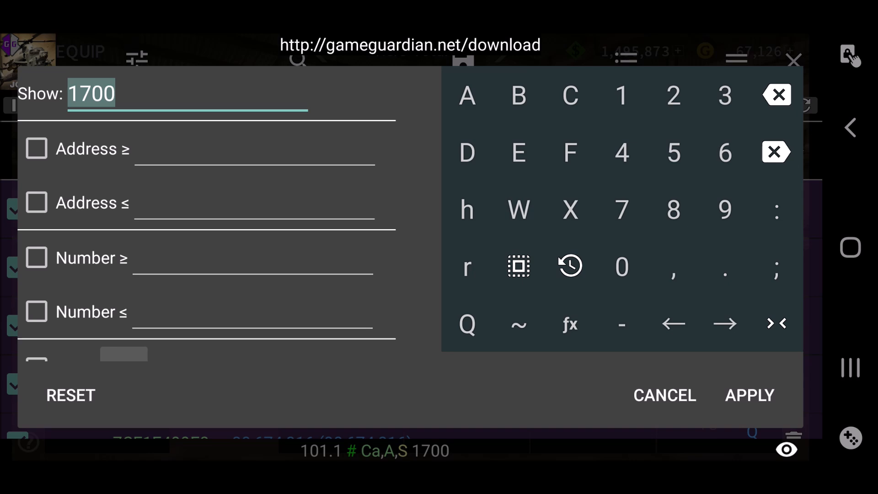
type("850")
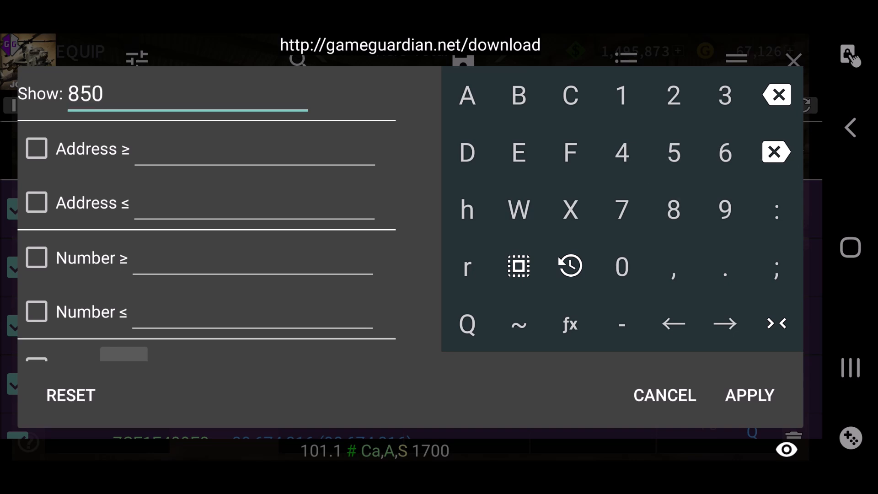
left_click(749, 395)
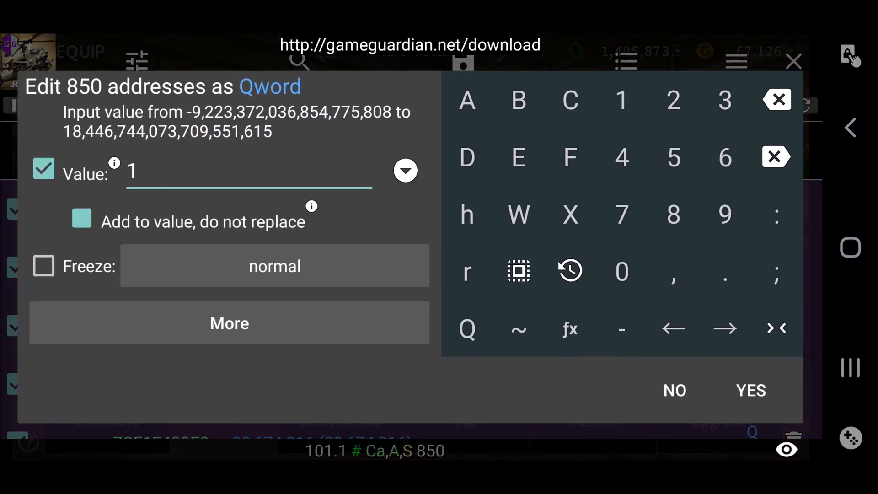
left_click(750, 391)
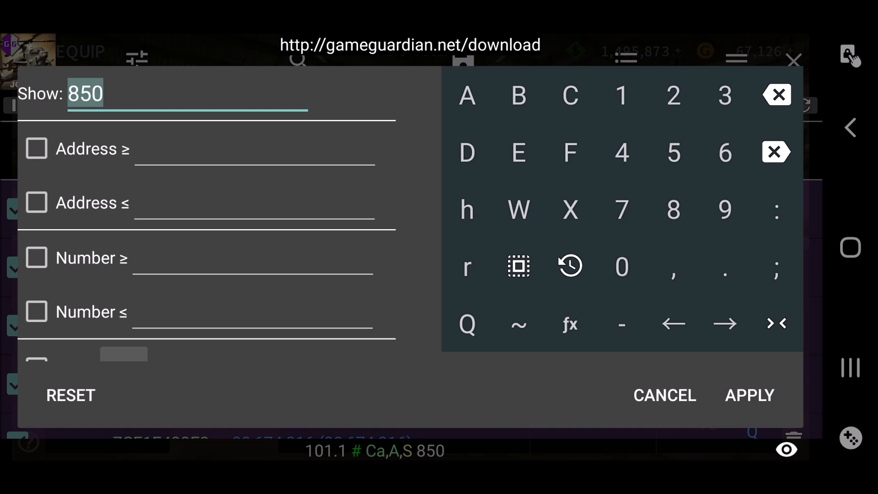
- Narrow the shown results to 425 and reopen the result-count form
type("425")
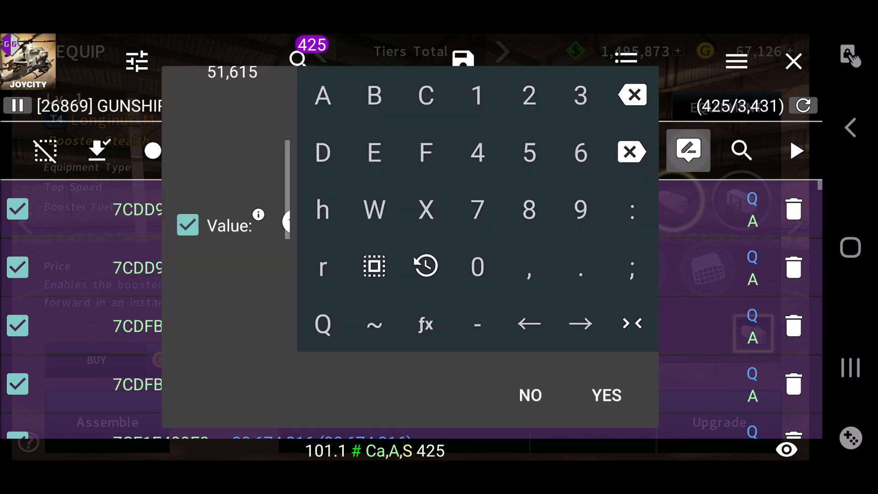
left_click(606, 395)
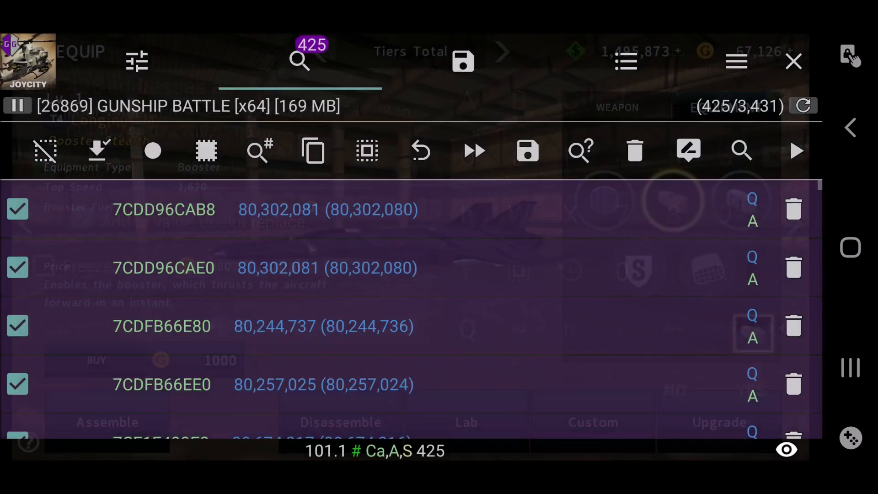
left_click(794, 61)
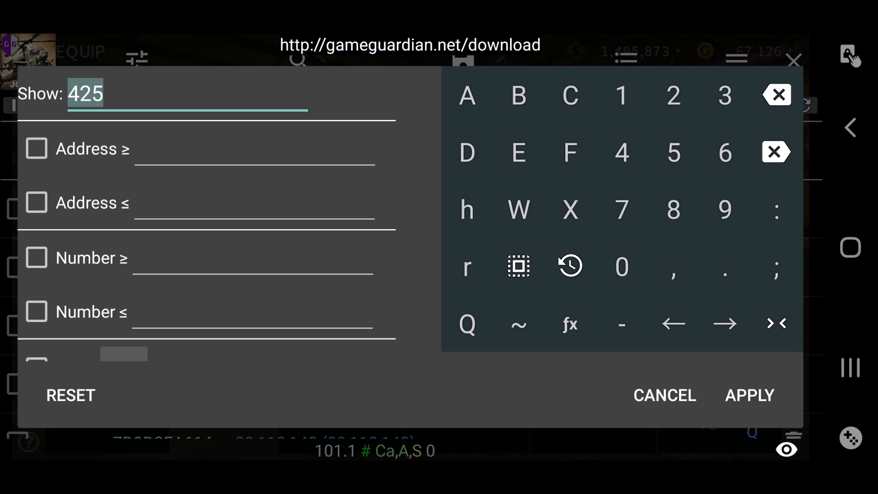
- Narrow the list through 213 and 107 results, adding 1 to the 107, then down to 54
type("213")
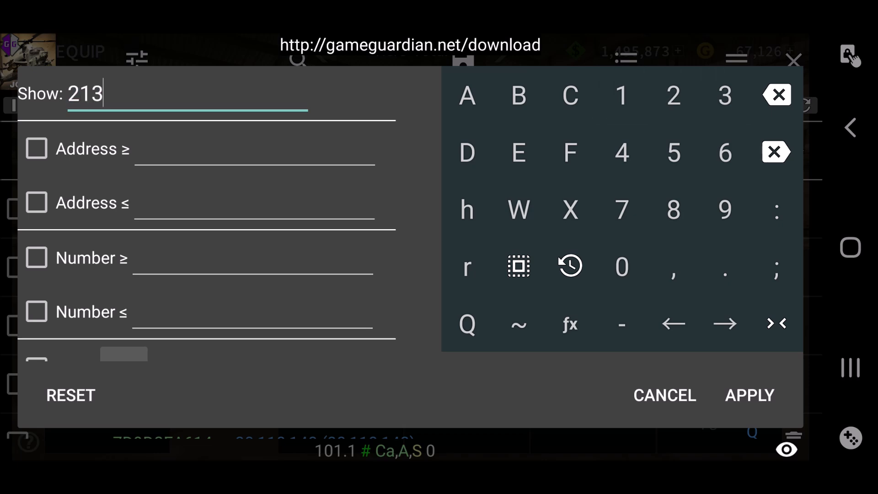
left_click(749, 395)
type("1")
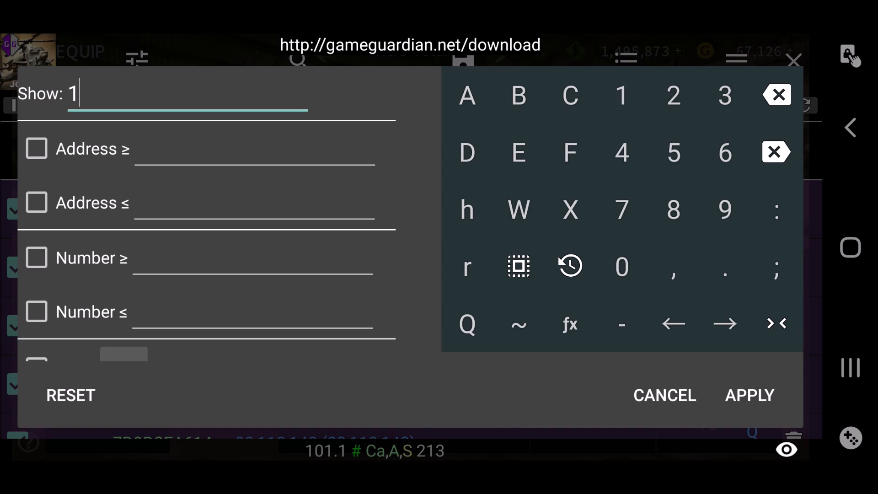
left_click(749, 396)
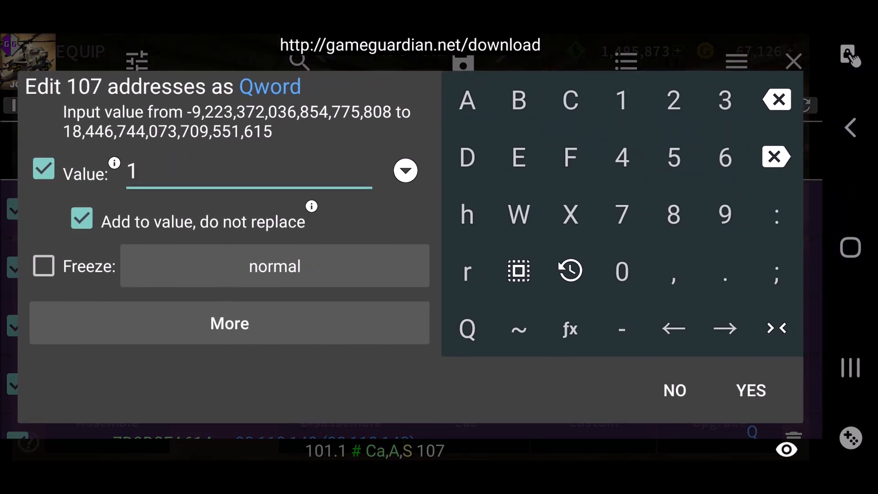
left_click(750, 391)
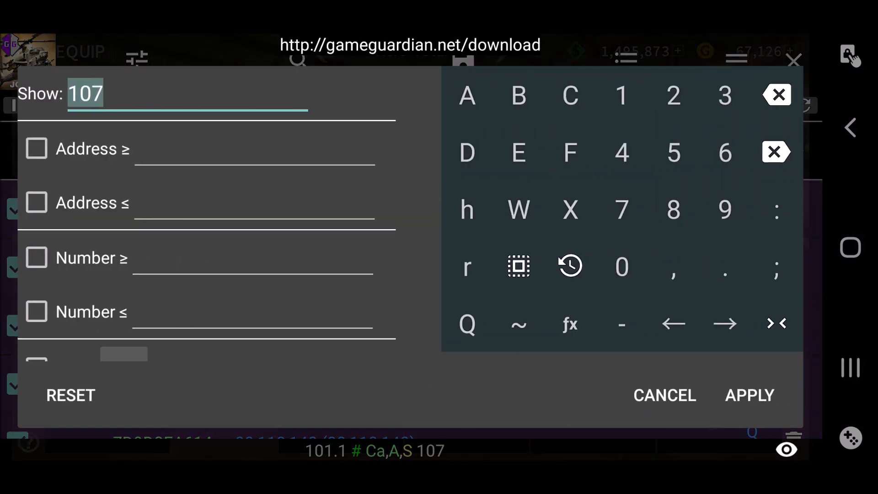
left_click(750, 395)
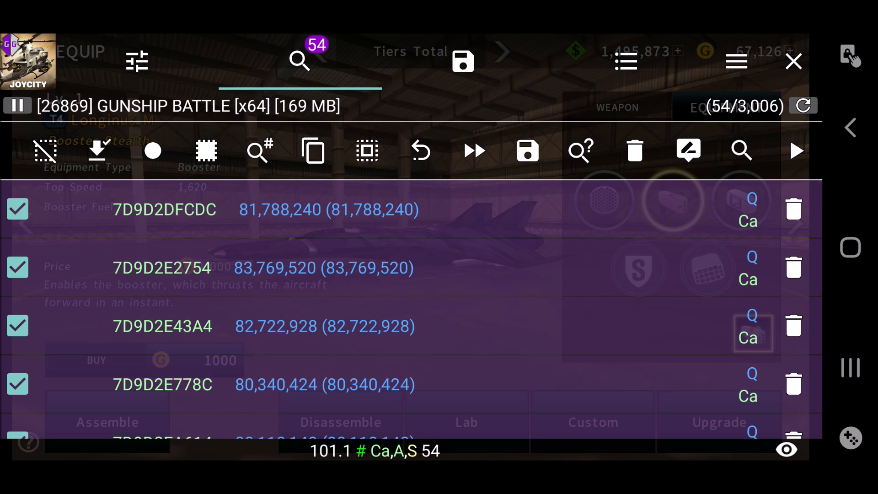
left_click(794, 61)
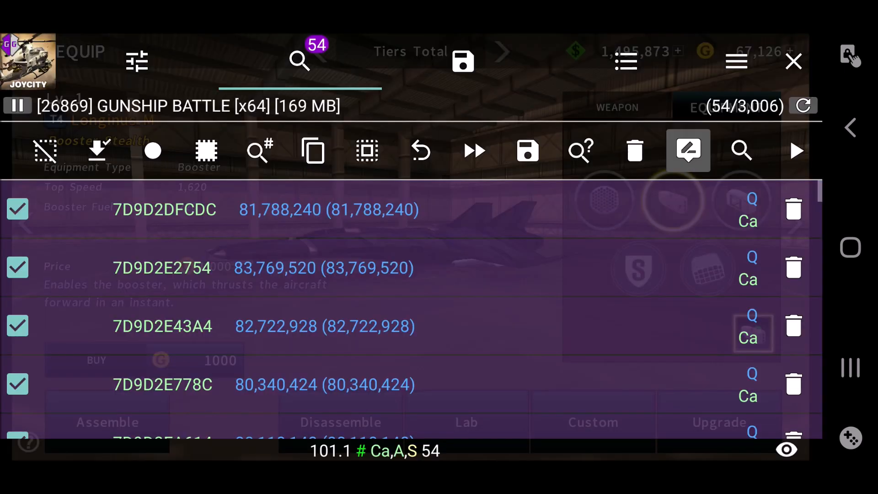
- Add 1 to all 54 checked addresses with 'Add to value, do not replace'
left_click(689, 150)
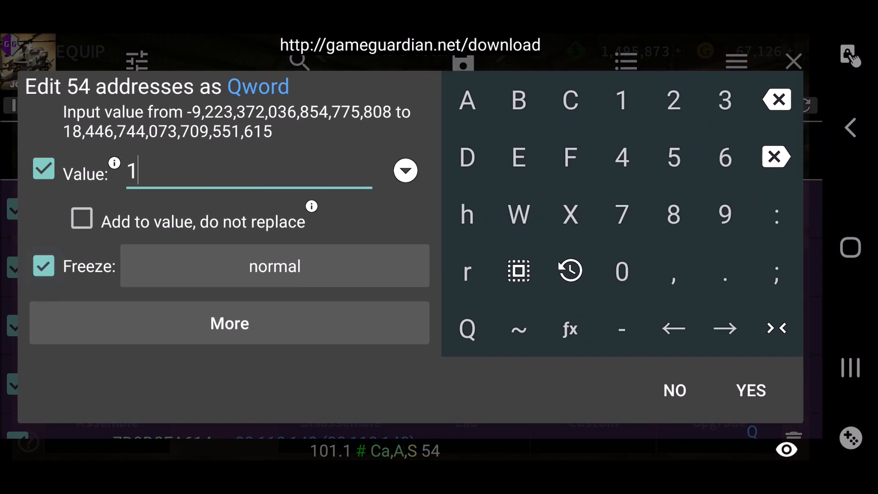
left_click(82, 219)
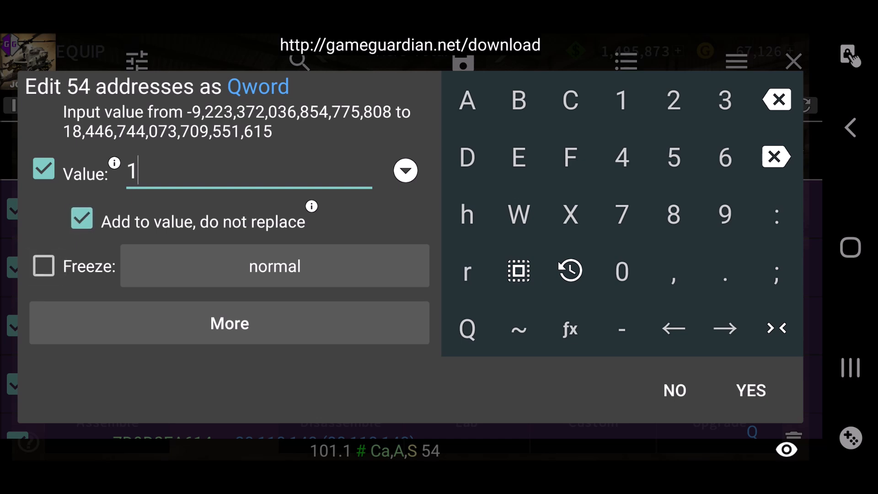
left_click(750, 391)
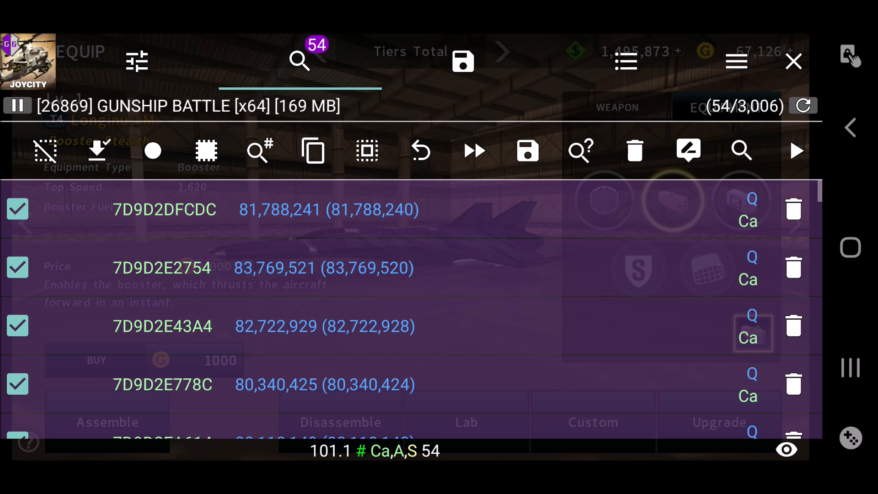
- Narrow through 27 and 14 to 7 results, adding 1 each time, then return to the game showing Booster Fuel 221
left_click(300, 60)
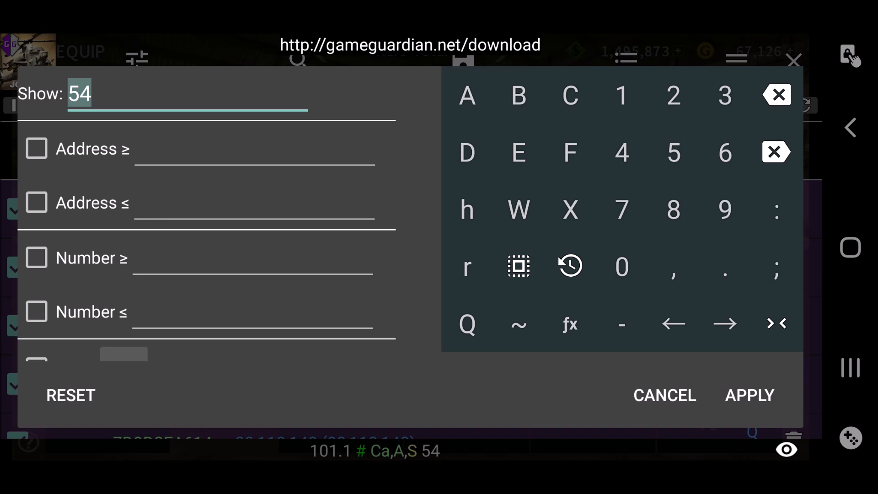
type("27")
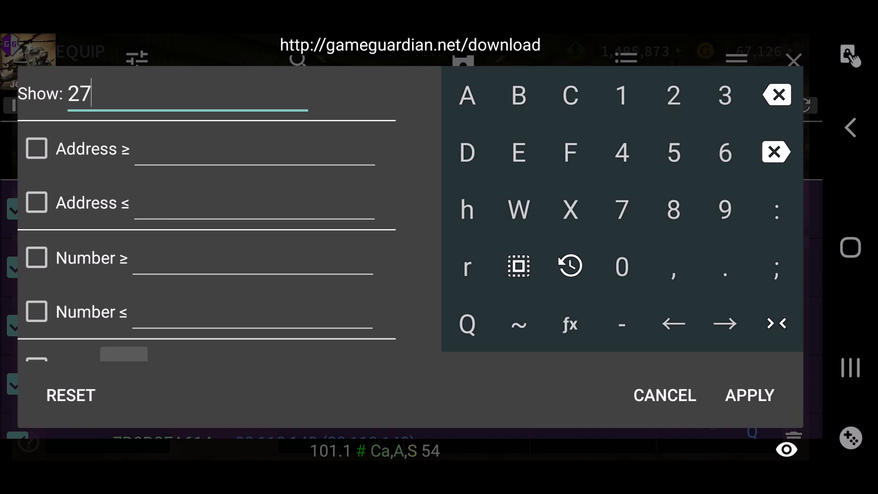
left_click(749, 396)
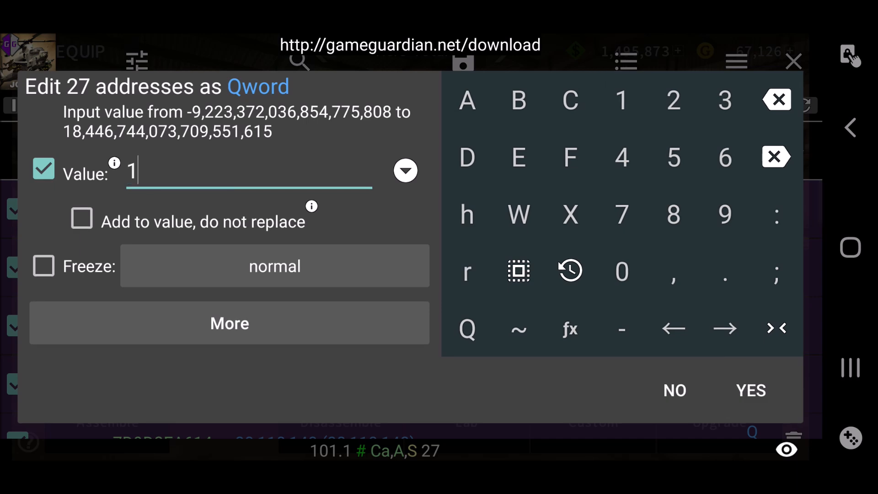
left_click(750, 390)
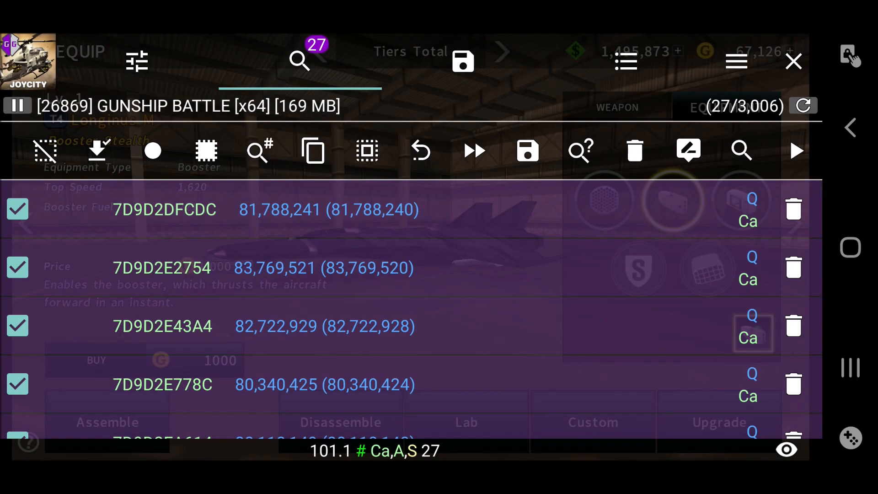
left_click(794, 61)
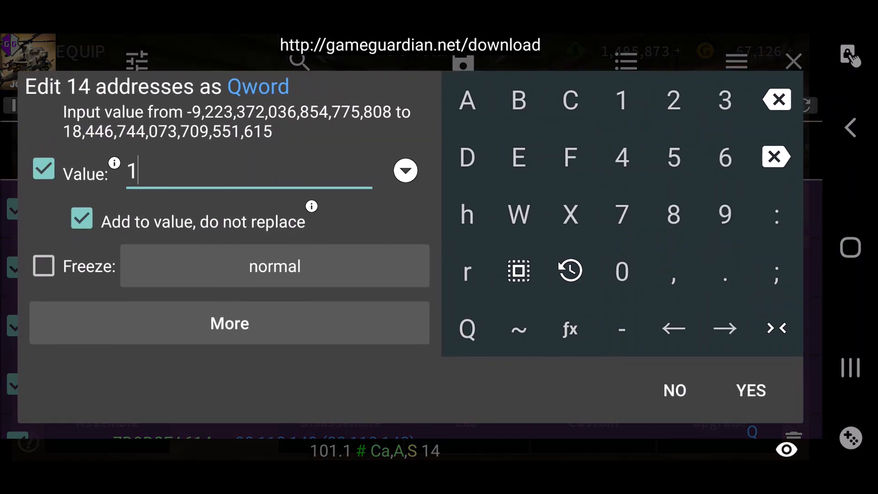
left_click(751, 390)
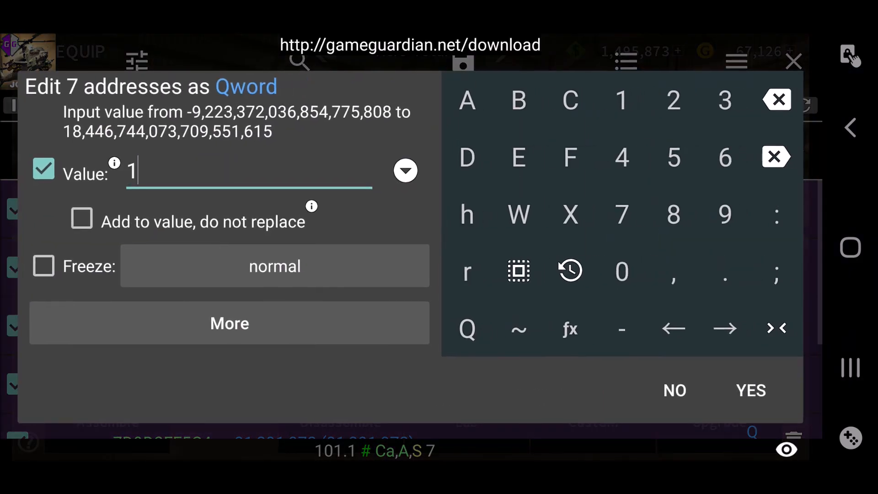
left_click(750, 391)
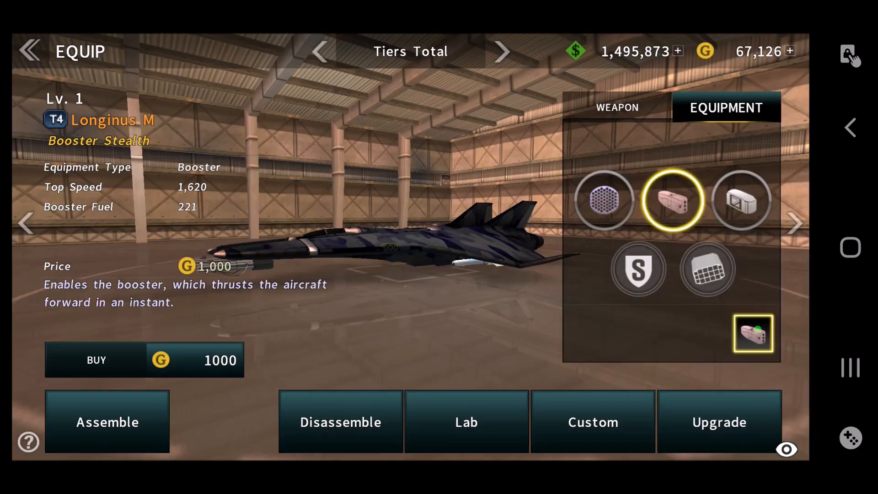
- Bring GameGuardian back and limit the shown results to 4 addresses
left_click(850, 54)
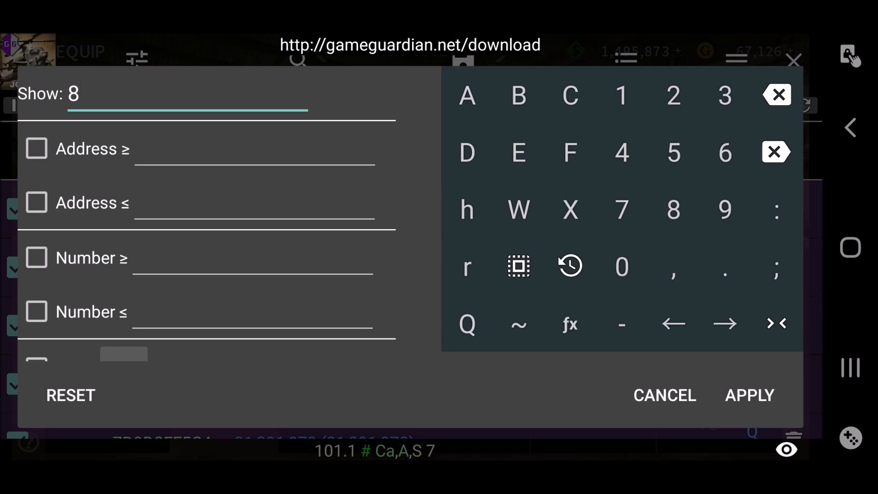
left_click(621, 153)
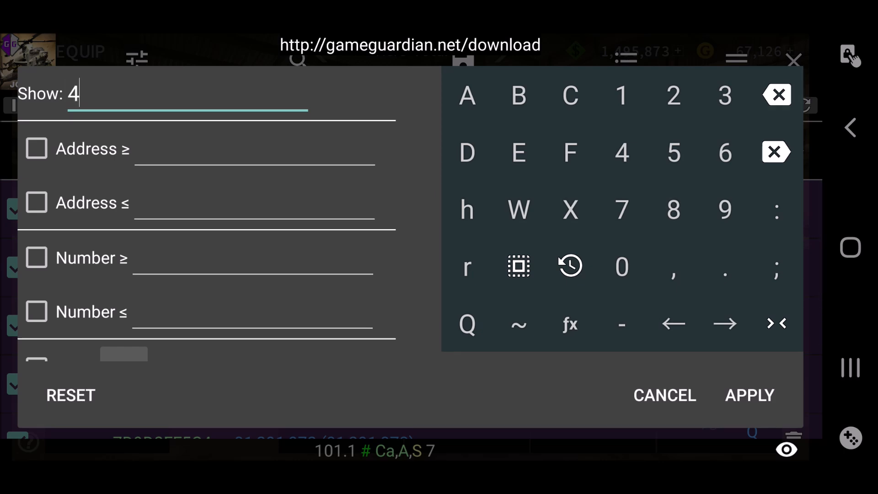
left_click(750, 395)
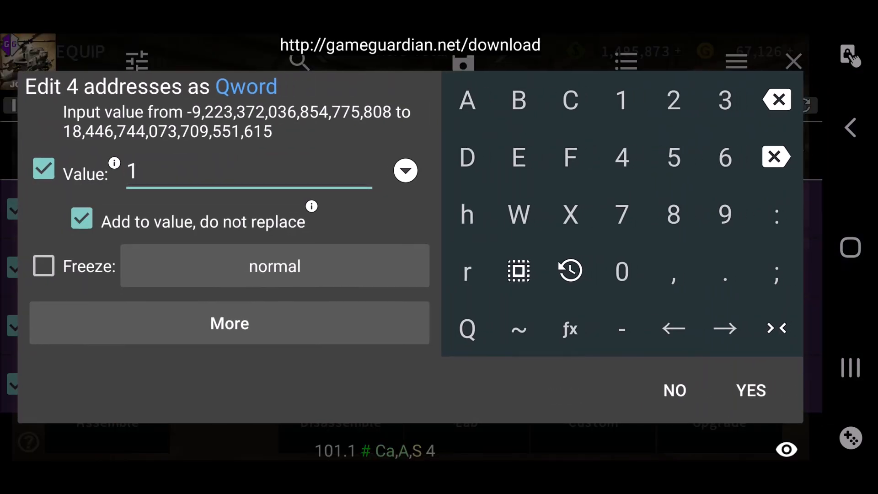
- Edit the first two of the 4 addresses to add 1 and confirm with YES
left_click(750, 391)
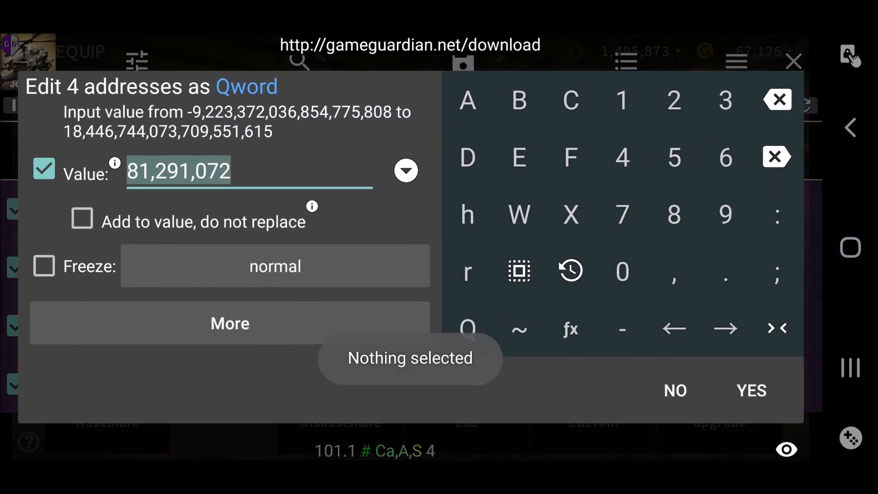
left_click(751, 391)
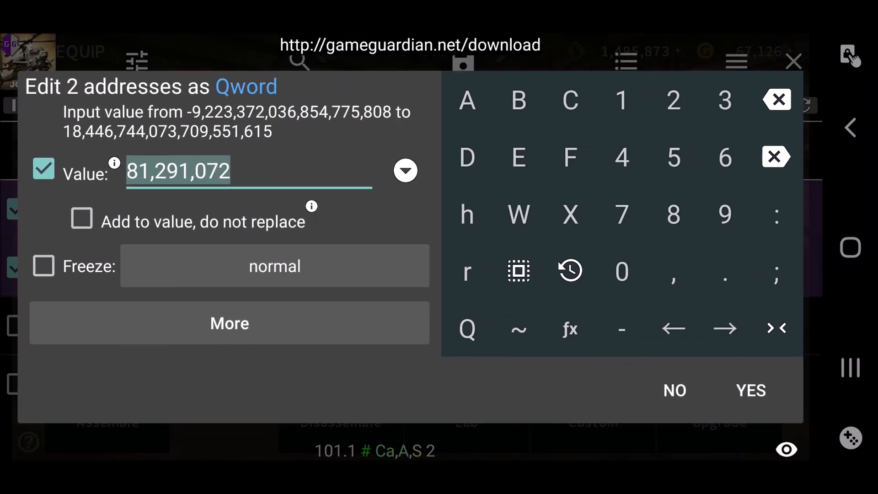
left_click(750, 390)
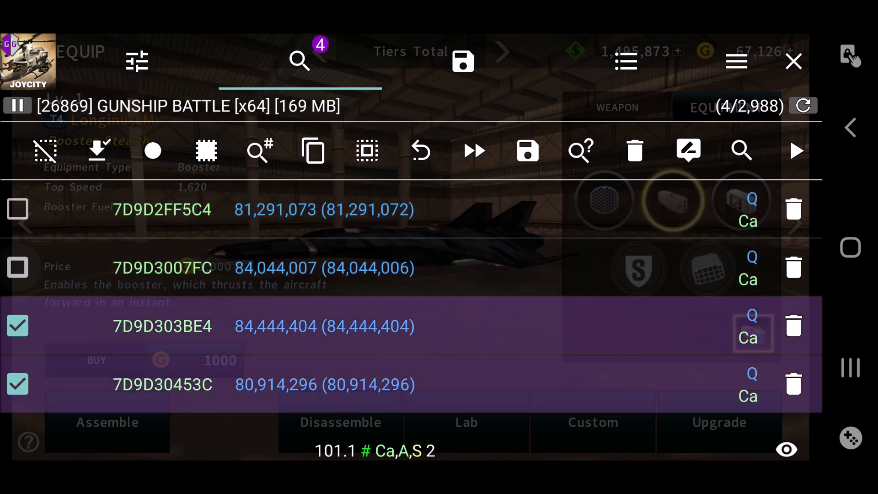
- Save the two checked addresses, decline reverting results, and delete 7D9D30453C from the saved list
left_click(463, 61)
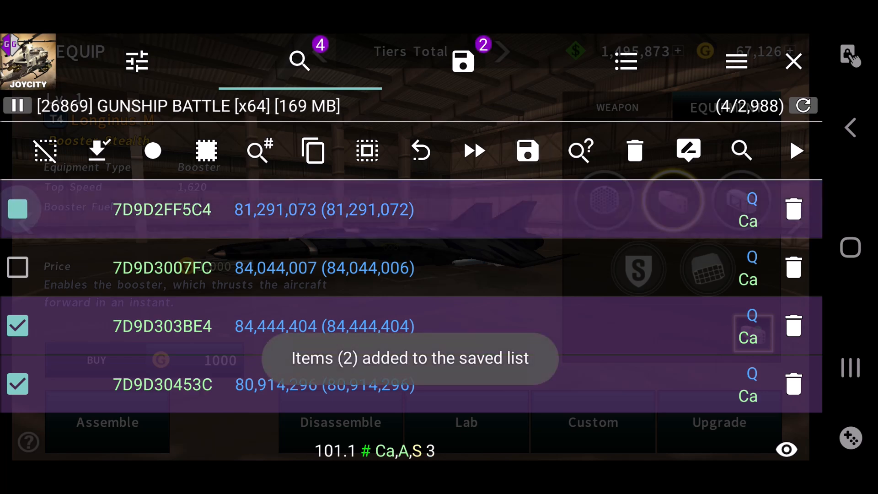
left_click(419, 151)
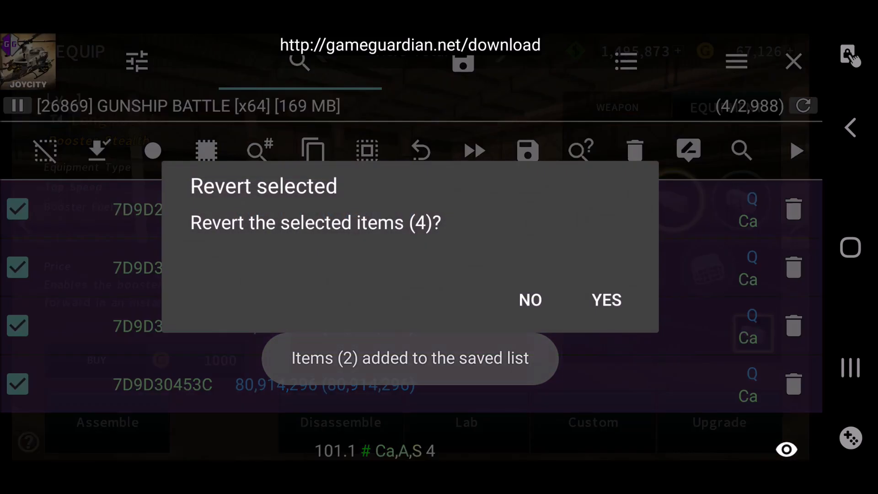
left_click(605, 300)
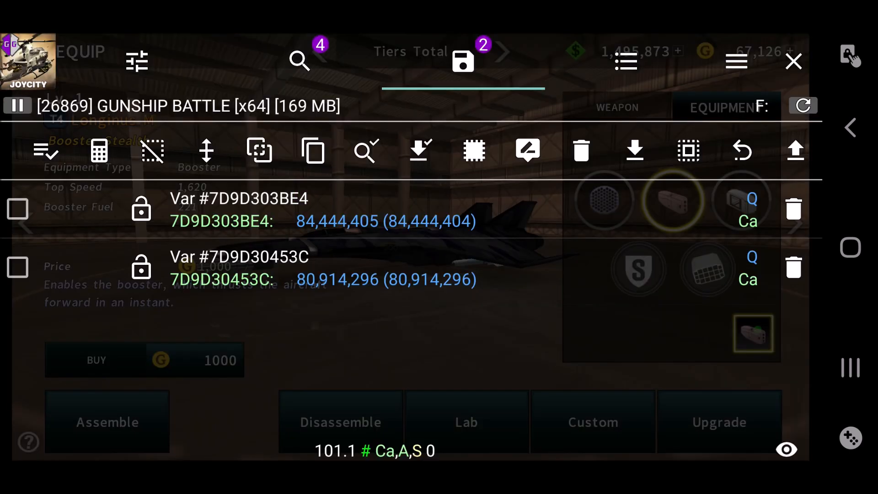
left_click(17, 268)
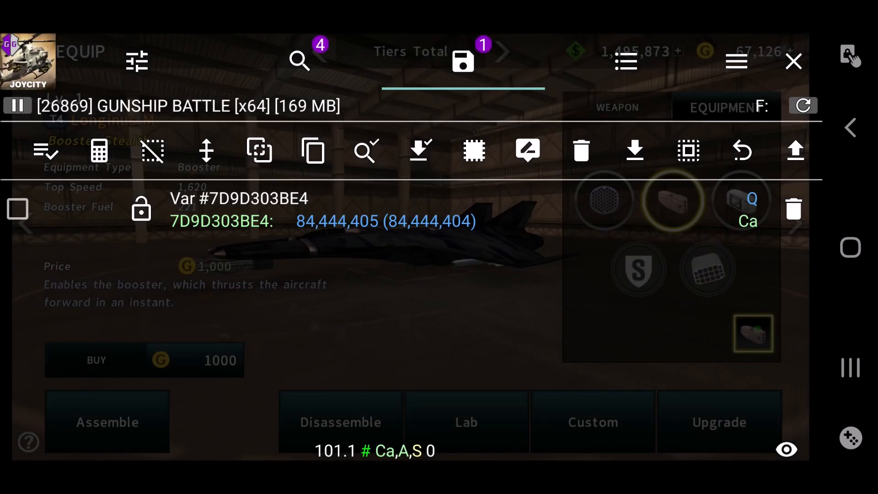
- Set saved address 7D9D303BE4 to 984,444,405 and return to the game showing Booster Fuel 1,067,837,917
left_click(386, 220)
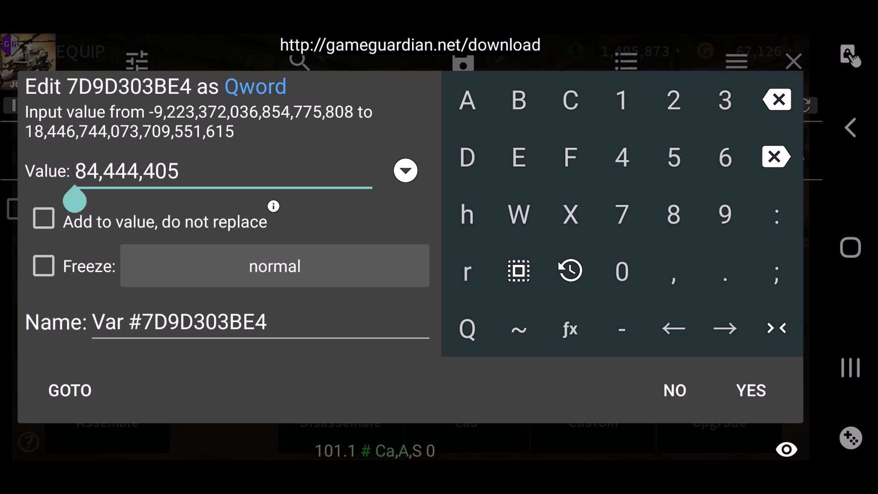
left_click(750, 390)
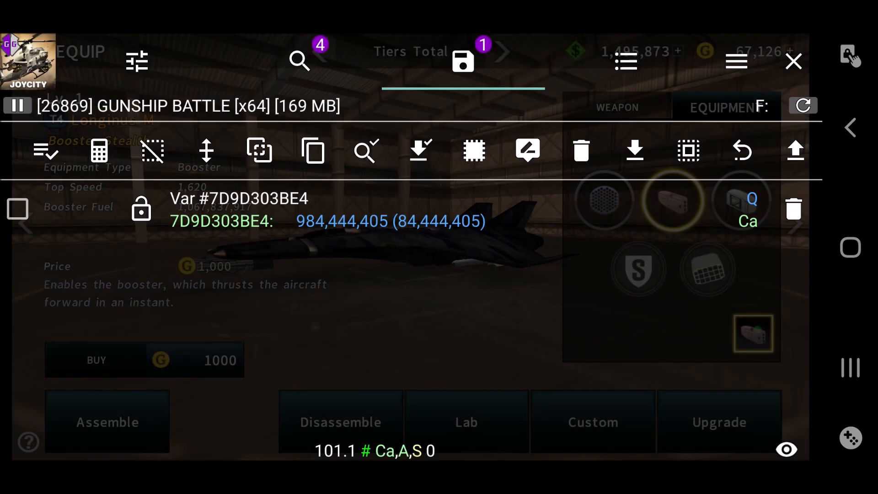
left_click(794, 62)
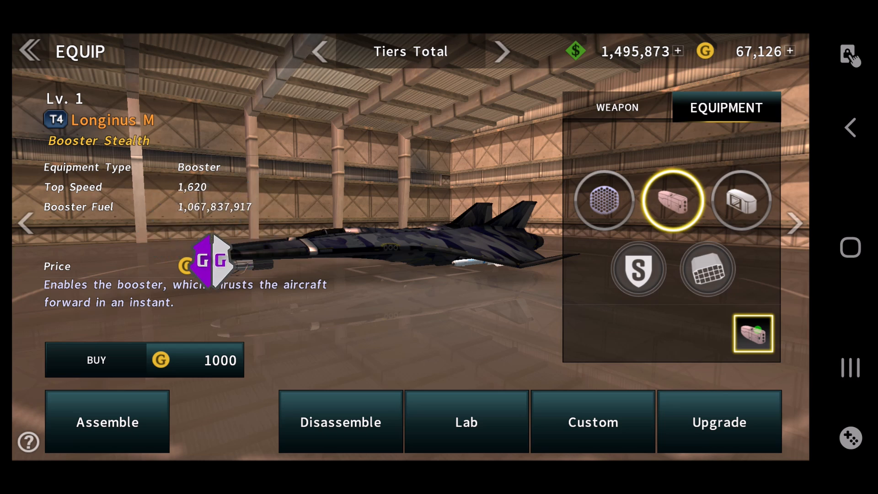